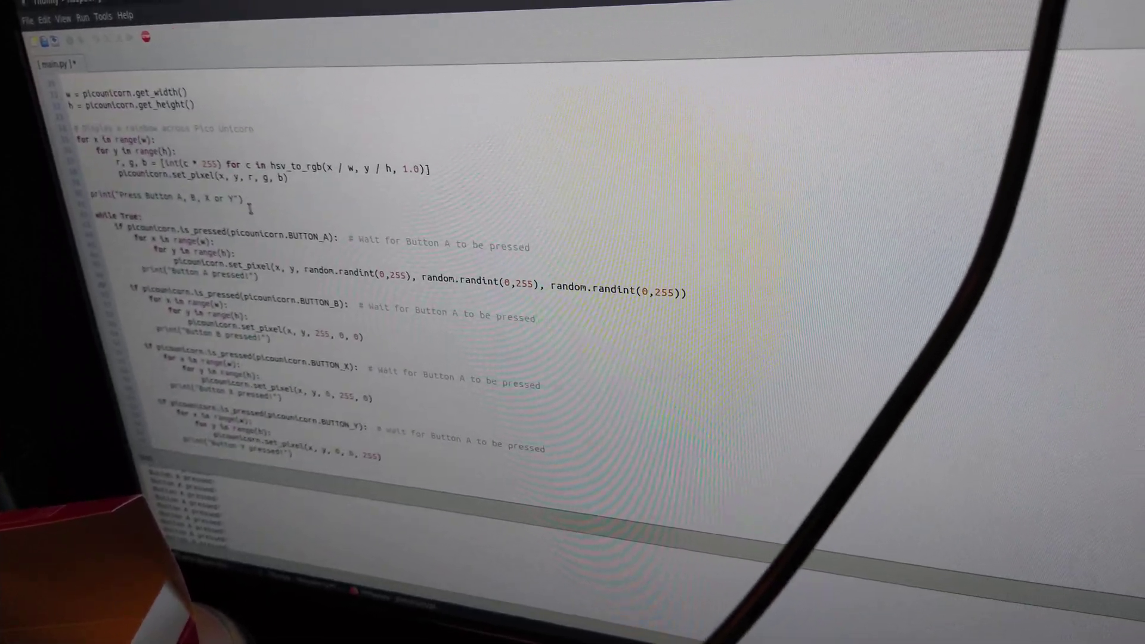
Step: Bring up the Tools menu listing Thonny's tool and settings commands
{"action": "left_click", "coordinate": [141, 26]}
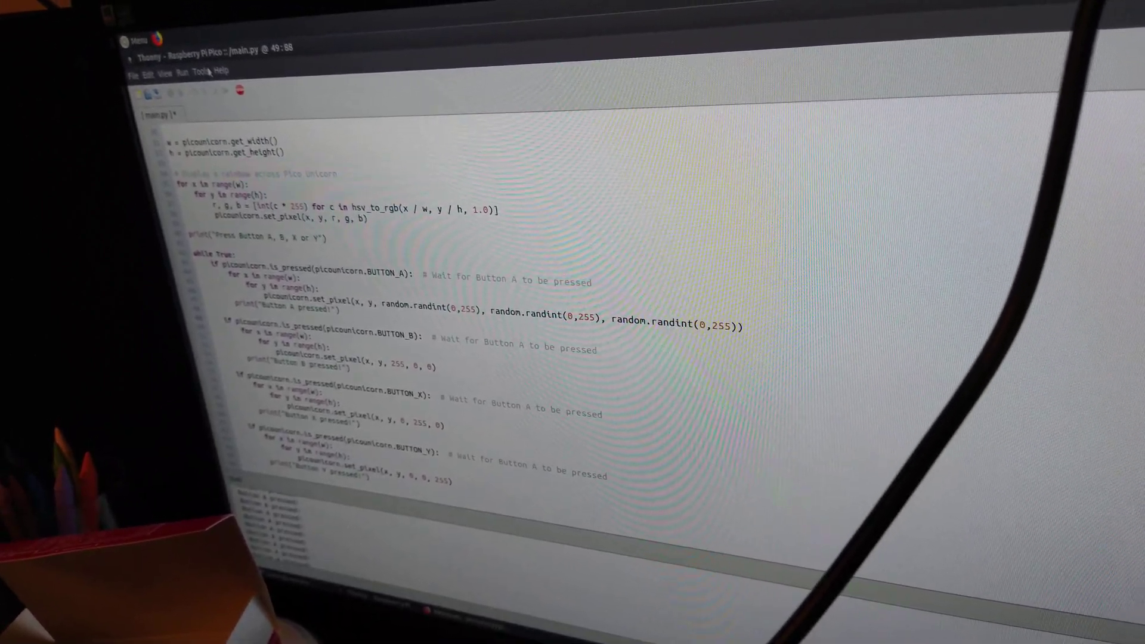
{"action": "left_click", "coordinate": [205, 74]}
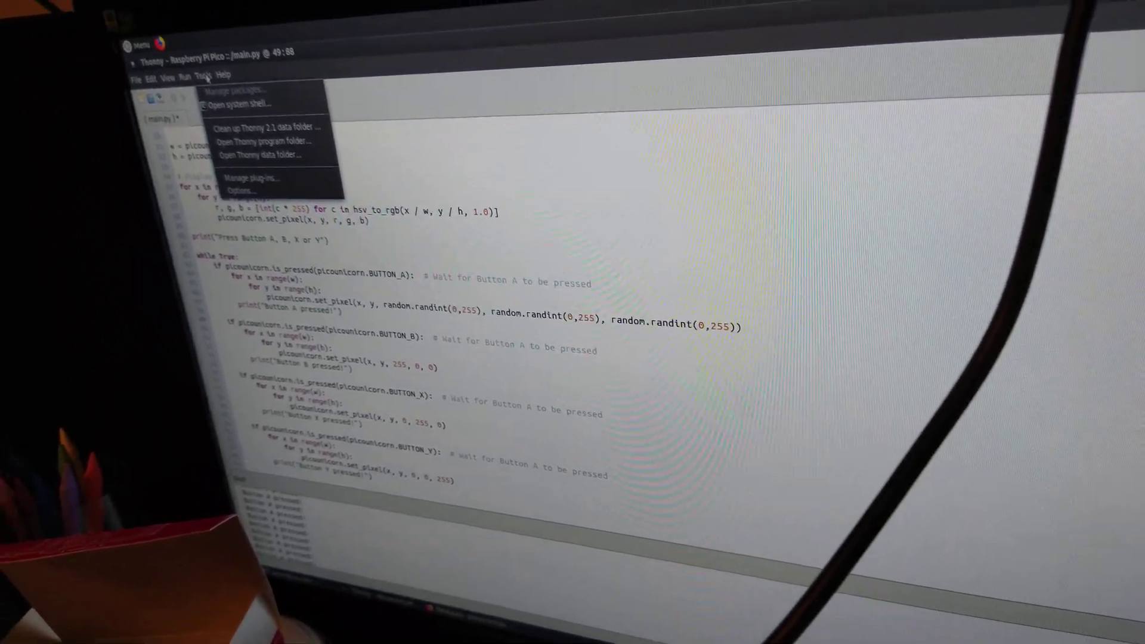
Step: Choose Options... to show the Thonny settings window on its editor page
{"action": "left_click", "coordinate": [238, 190]}
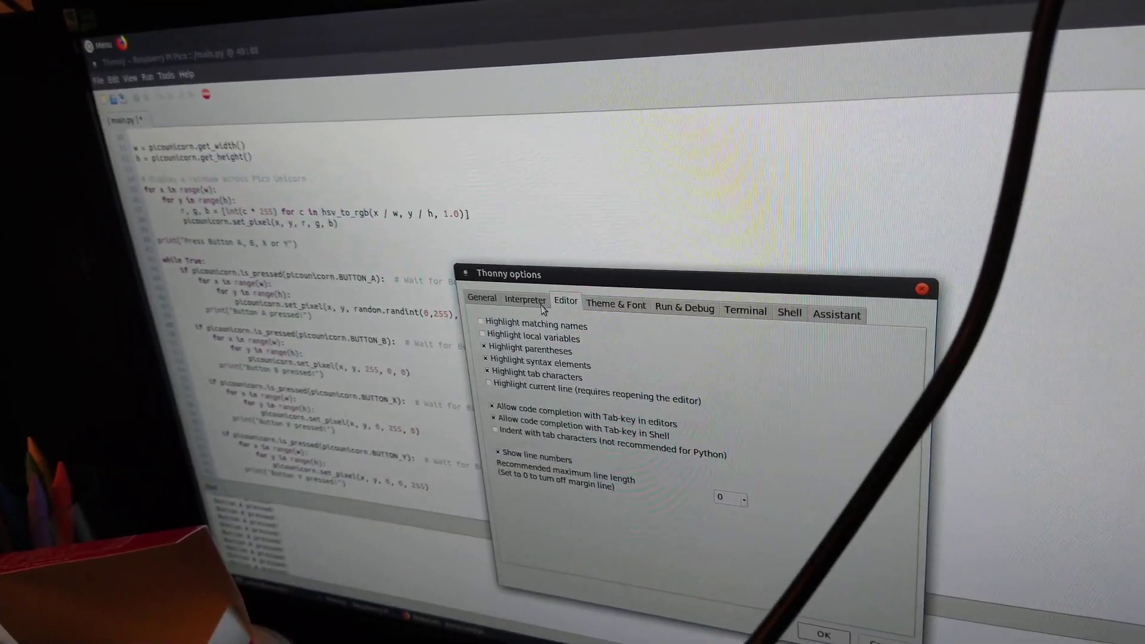